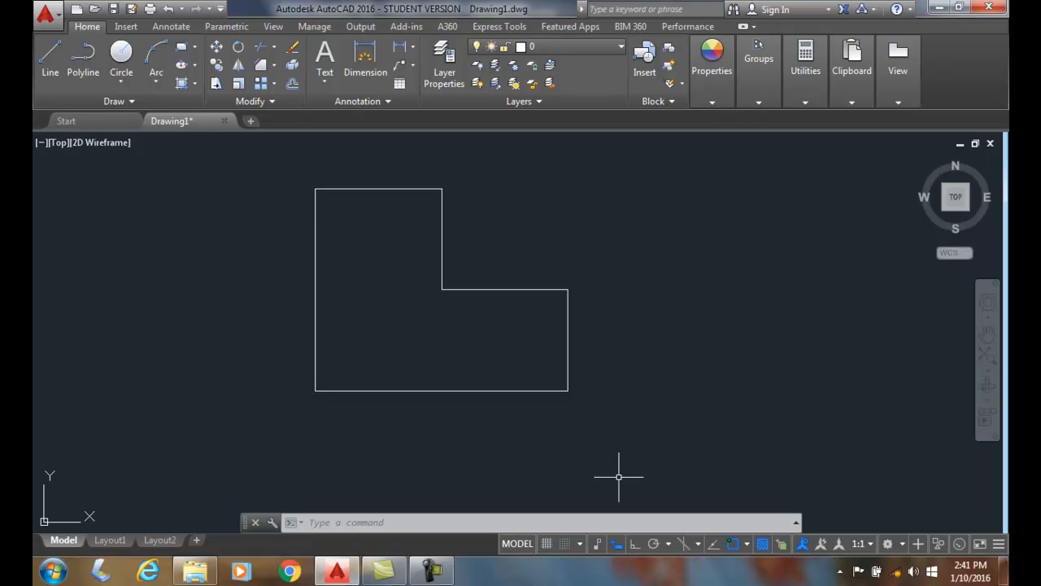
mouse_move(567, 458)
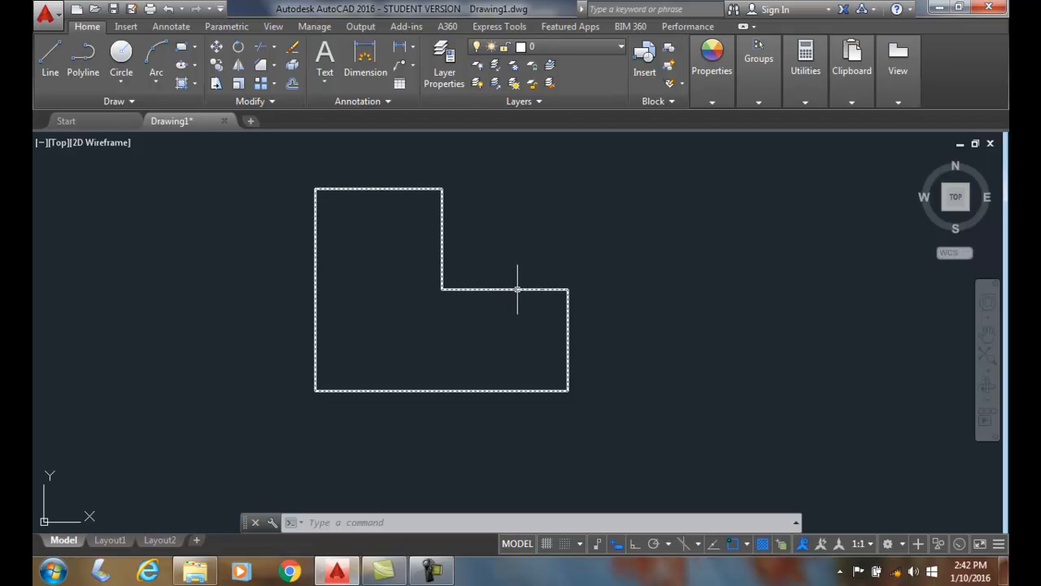
Start Chamfer in whole-polyline mode with both distances confirmed at 0.5000.
key(Escape)
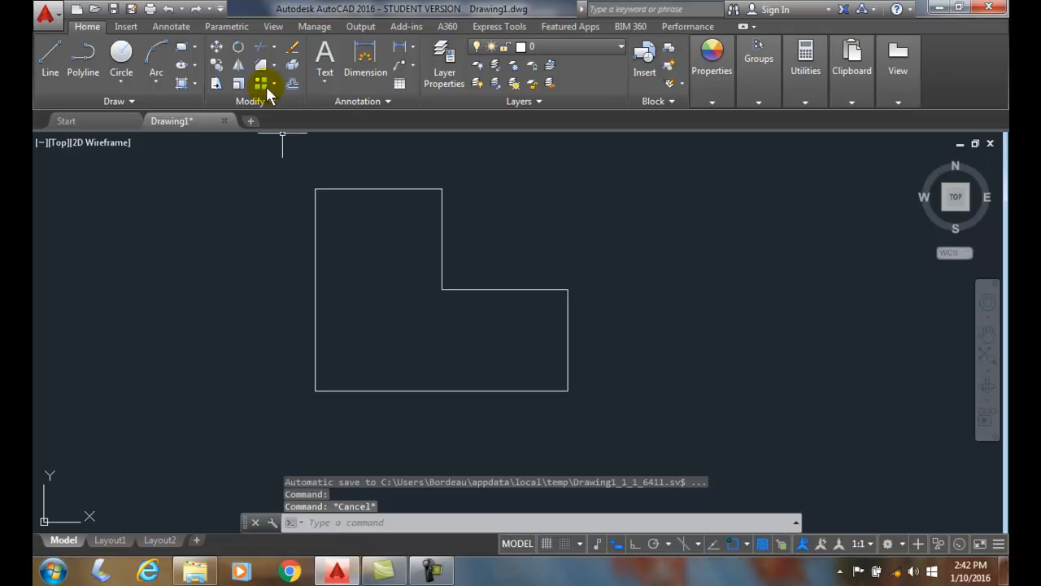
click(260, 84)
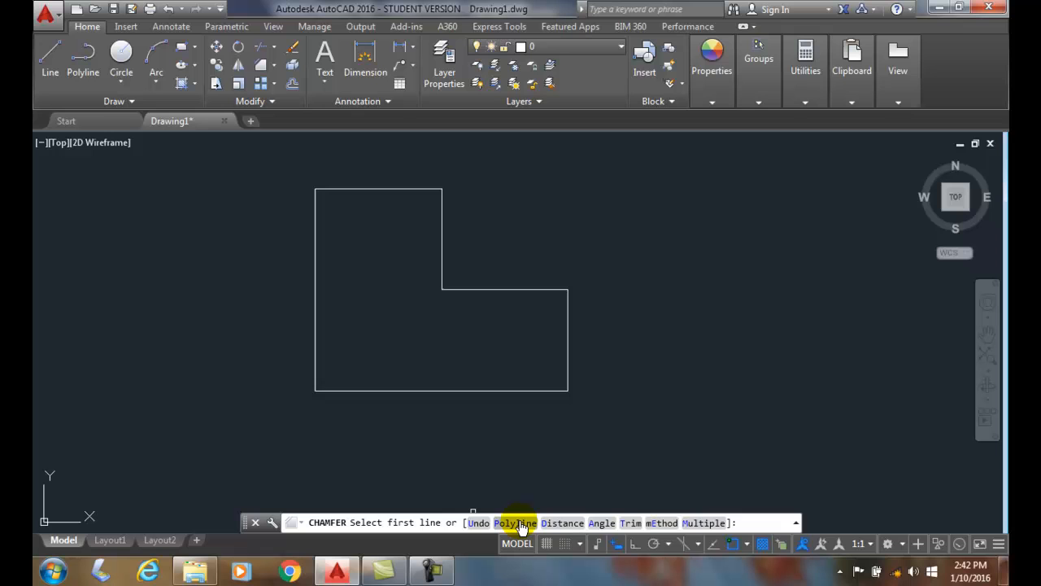
click(515, 523)
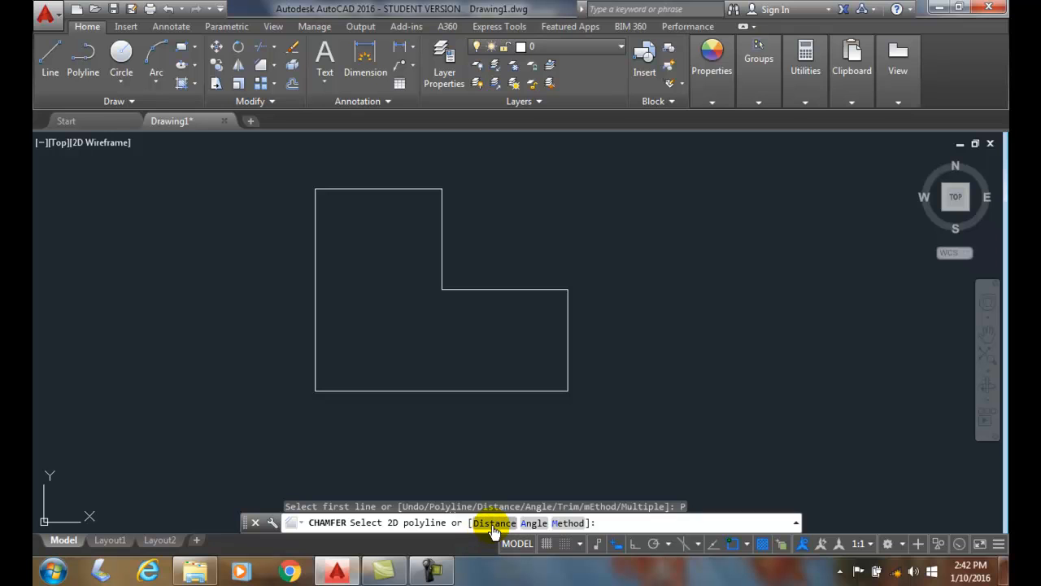
text(D)
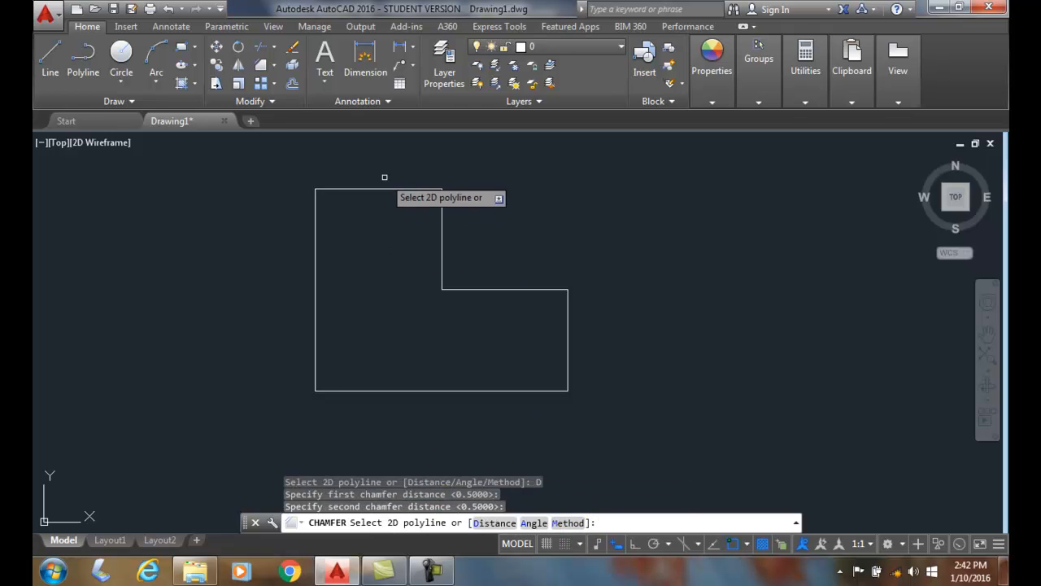
Chamfer every corner of the L-shaped polyline in one pick.
click(383, 189)
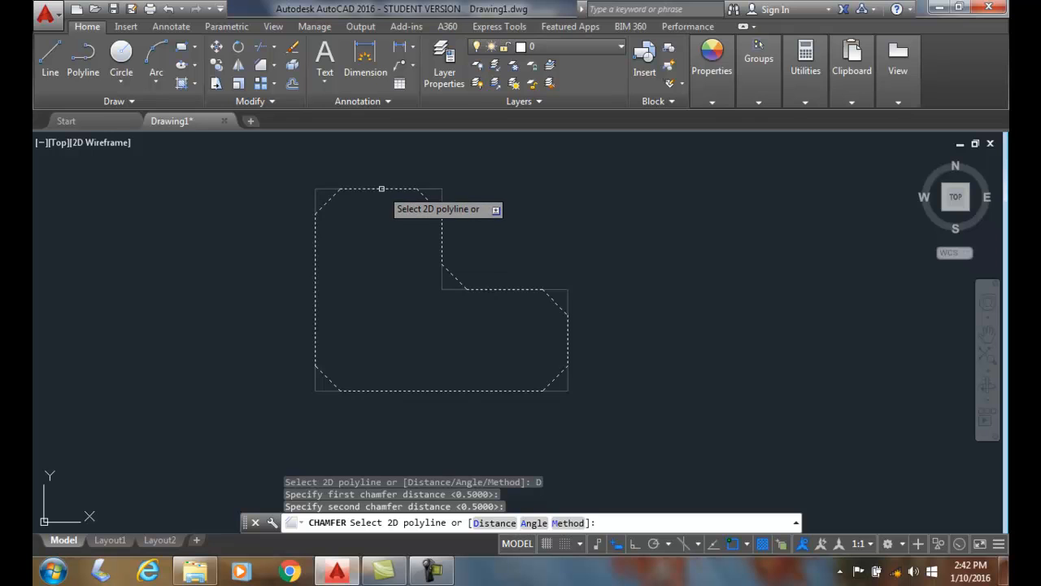
click(361, 314)
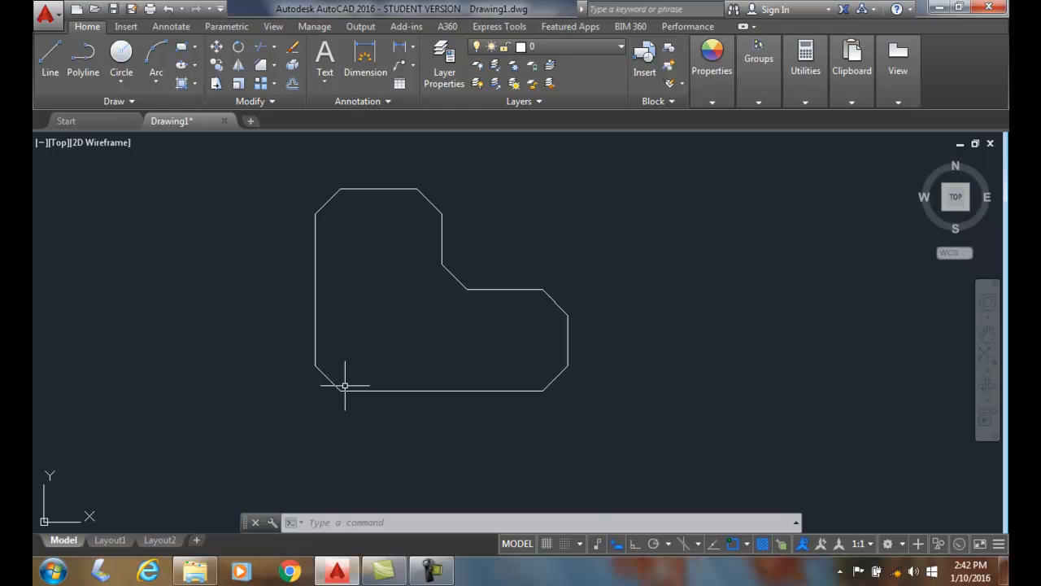
mouse_move(374, 370)
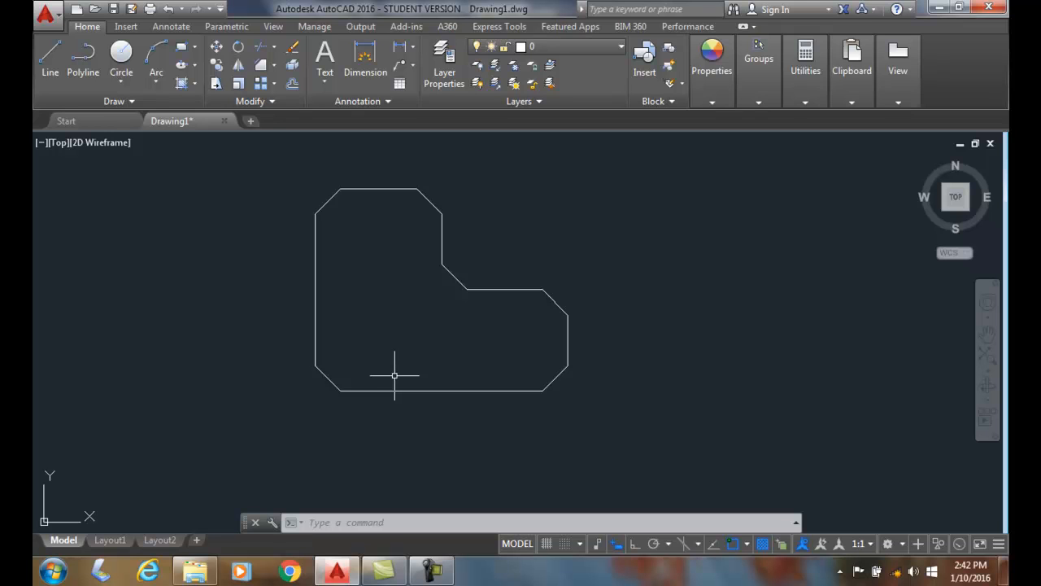
mouse_move(382, 388)
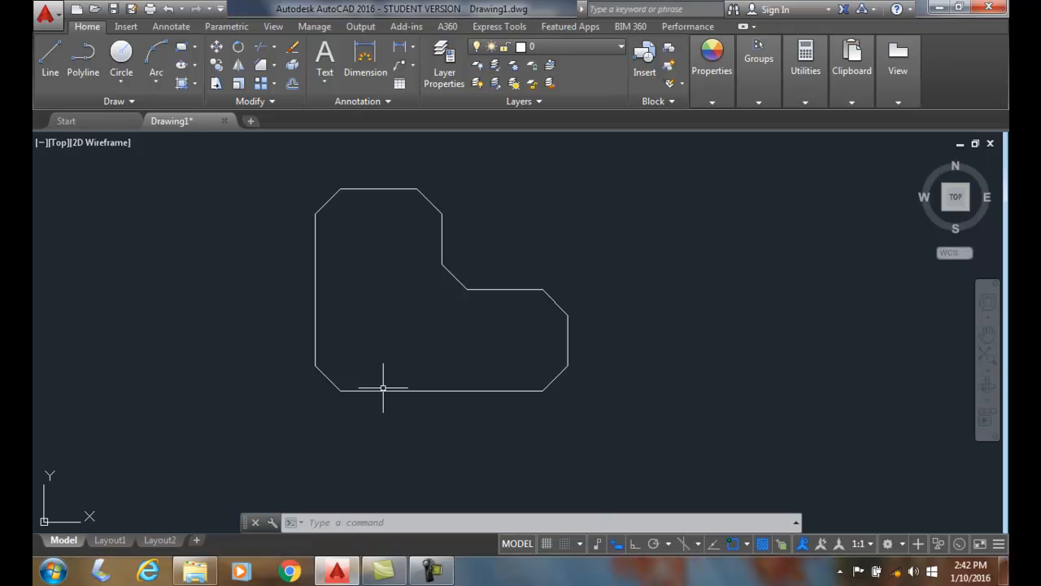
mouse_move(394, 387)
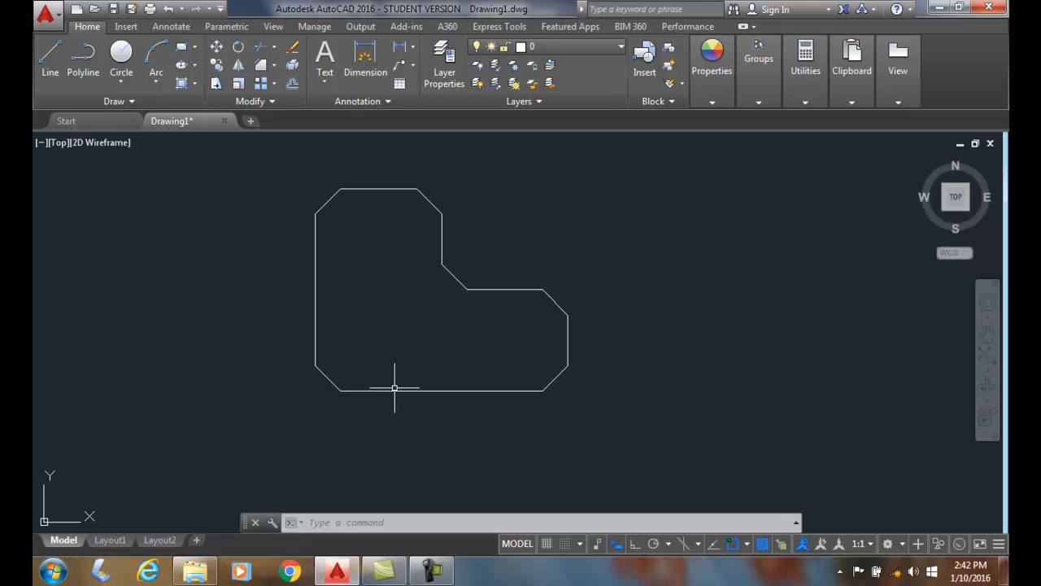
mouse_move(389, 389)
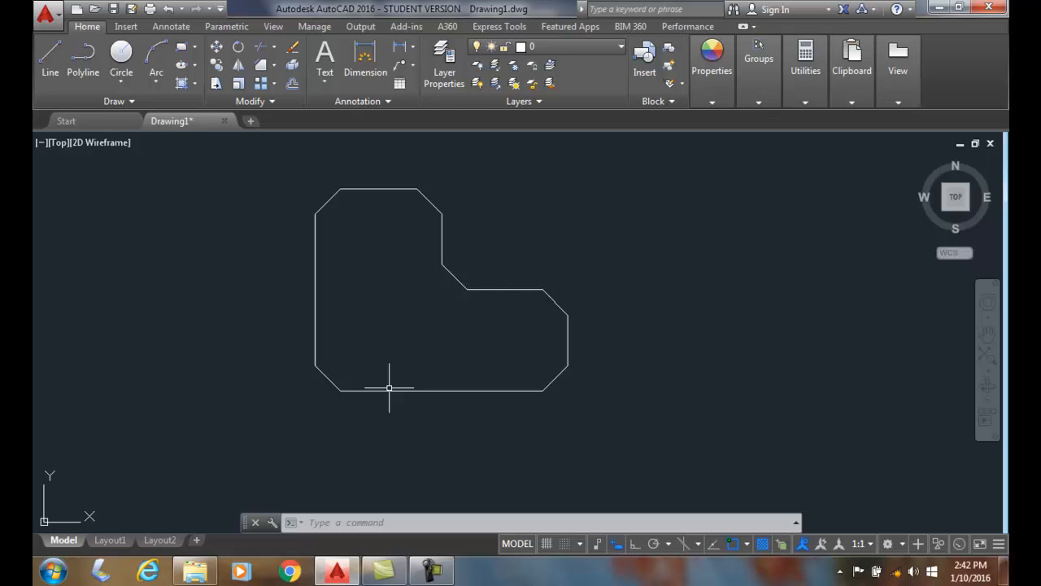
mouse_move(407, 416)
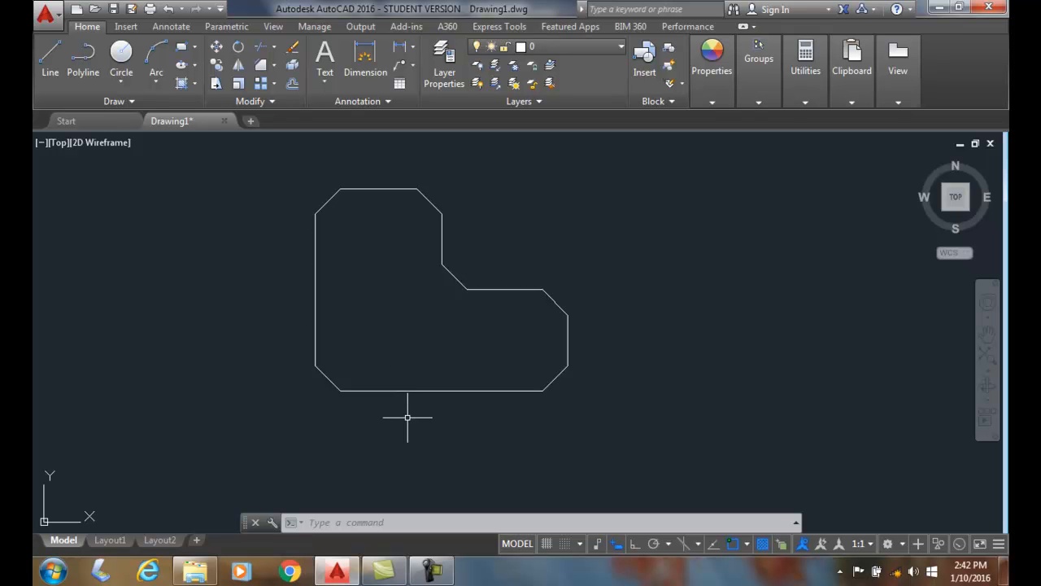
mouse_move(403, 416)
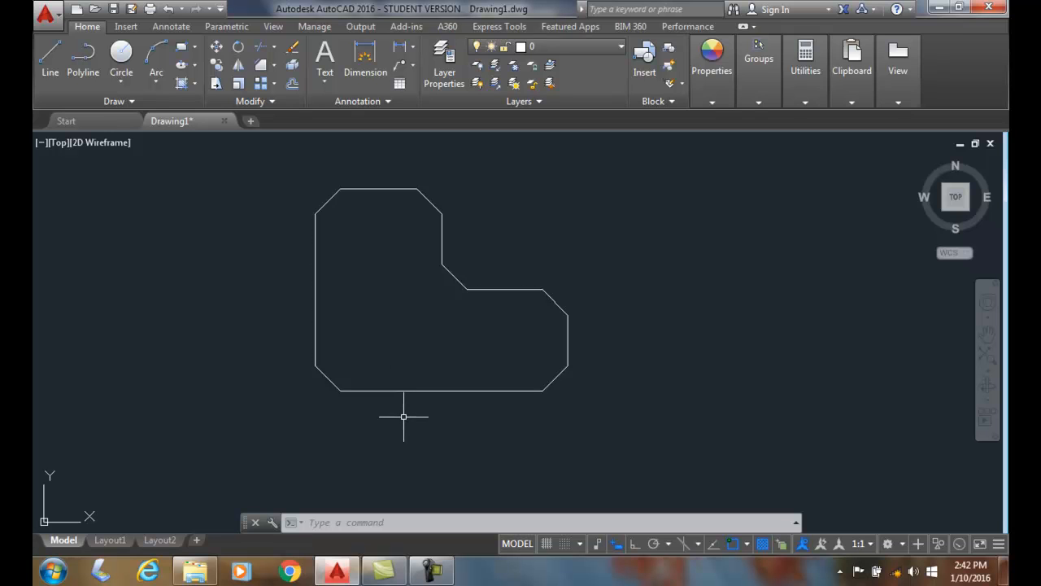